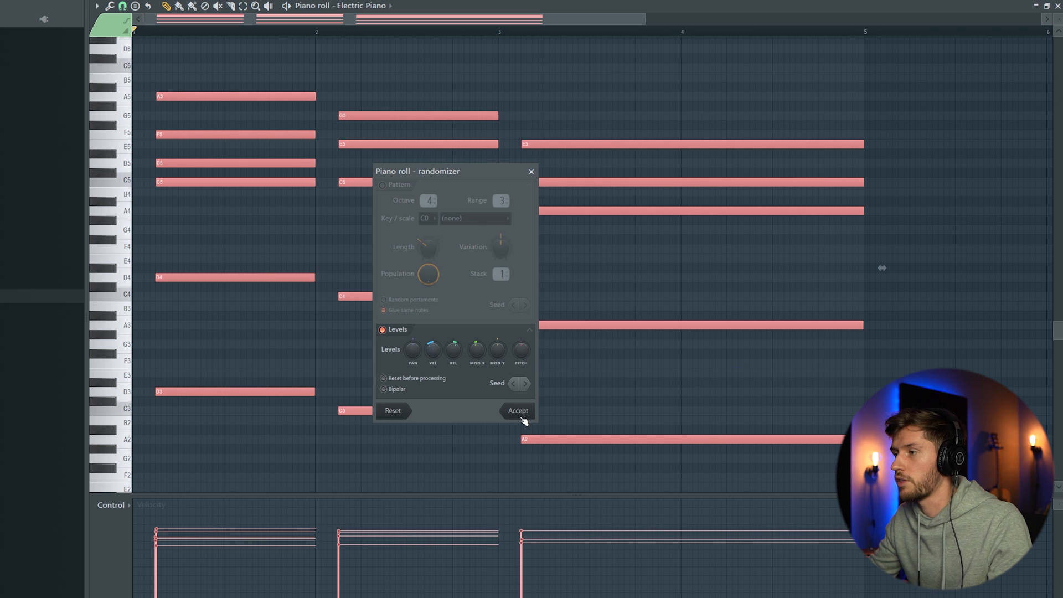
# Step: Accept the randomized levels for the Electric Piano chord notes
pyautogui.click(518, 411)
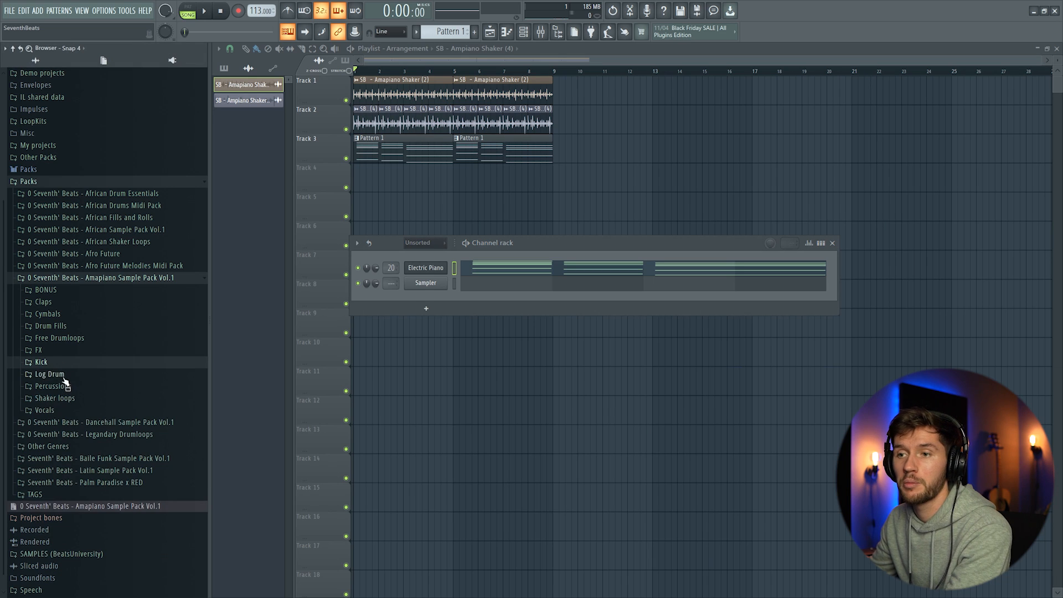
# Step: Load an SB Kick sample from the Kick folder into the empty channel
pyautogui.click(39, 361)
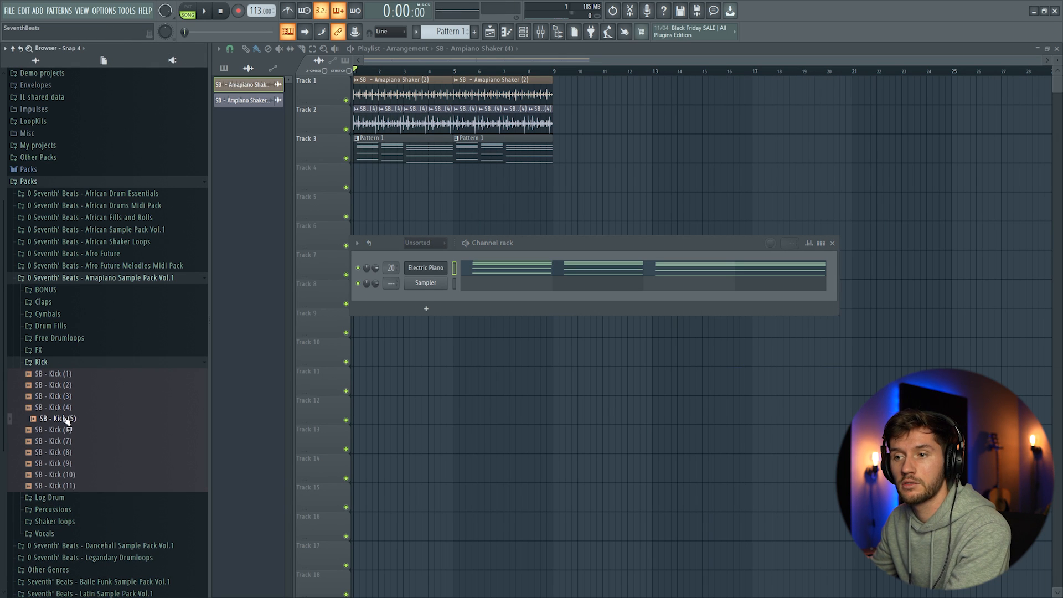
pyautogui.doubleClick(51, 418)
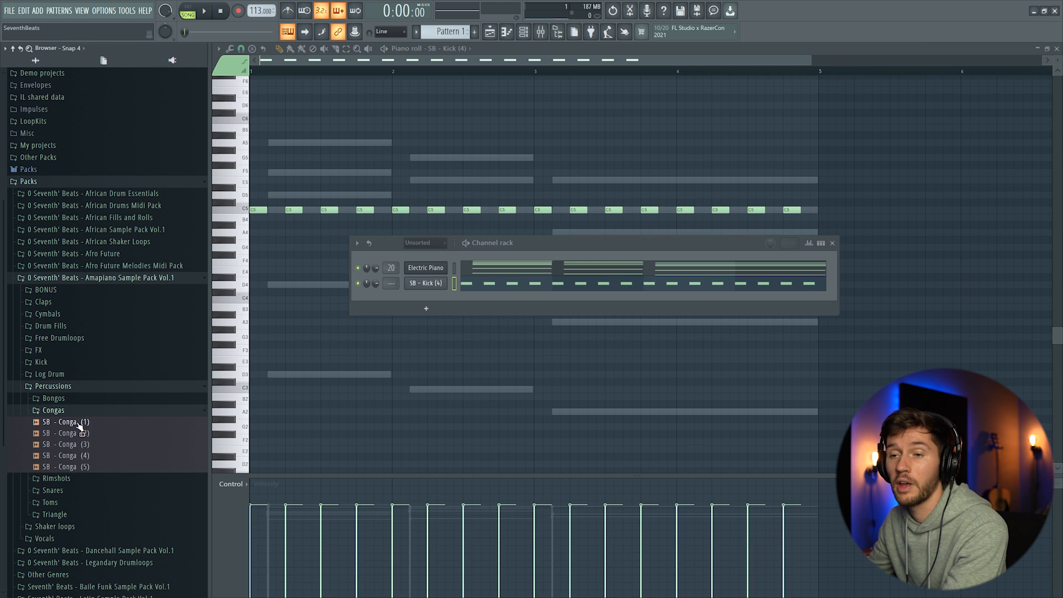
# Step: Add an SB Conga sample as a new channel and place short conga hits in bar one
pyautogui.moveTo(65, 444); pyautogui.dragTo(413, 342)
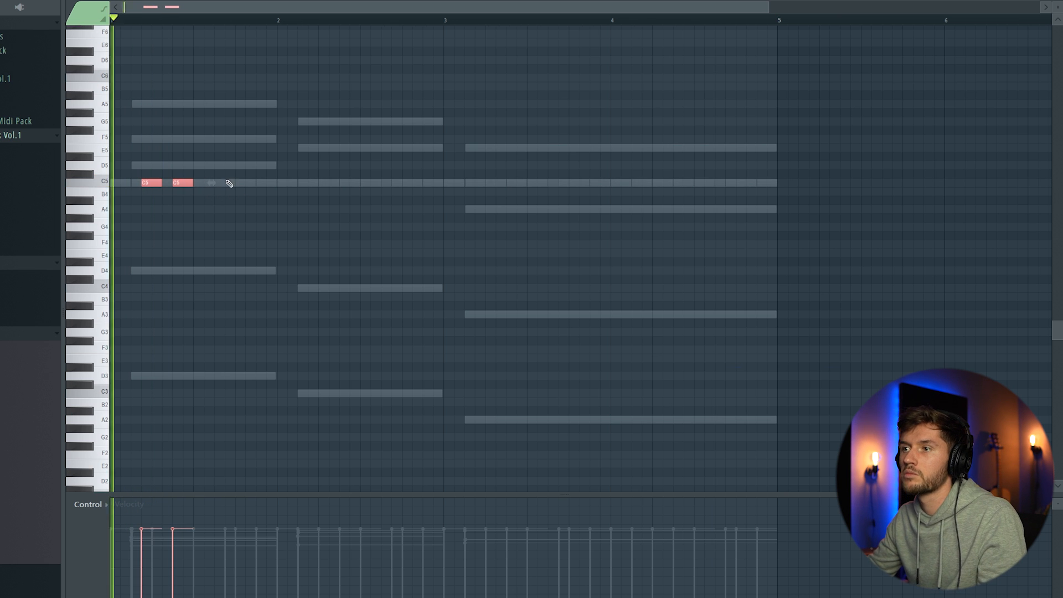
pyautogui.click(209, 183)
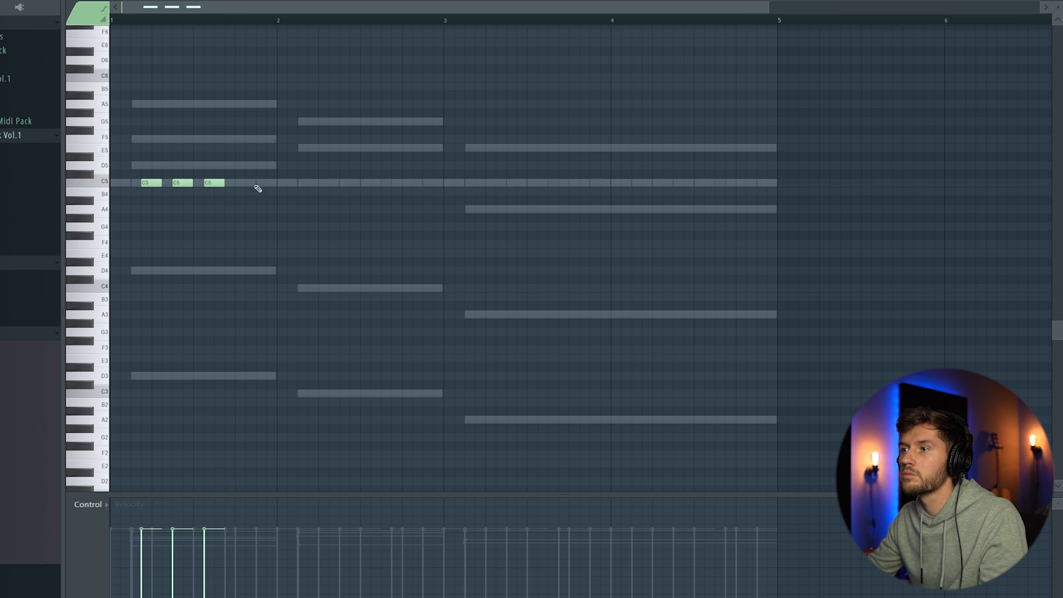
pyautogui.click(260, 183)
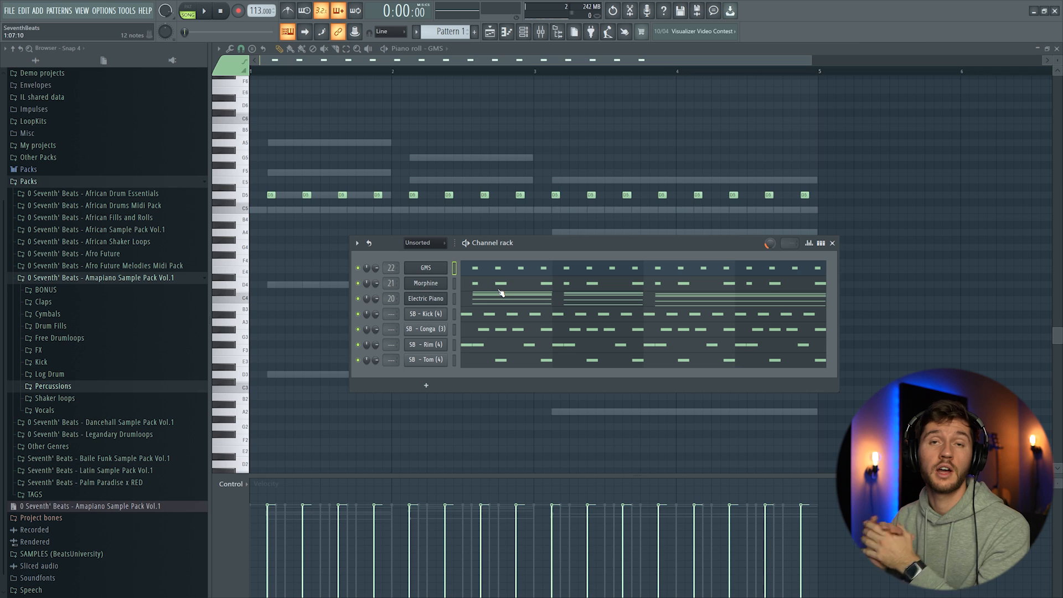
# Step: Insert a Fruity DX10 synth as a new channel
pyautogui.rightClick(425, 267)
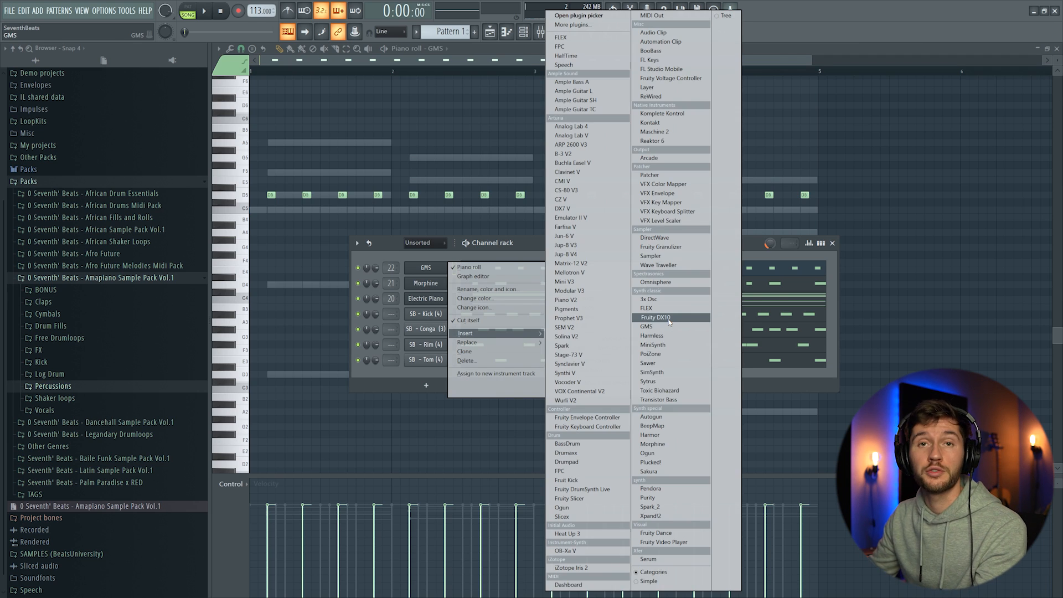
pyautogui.click(656, 317)
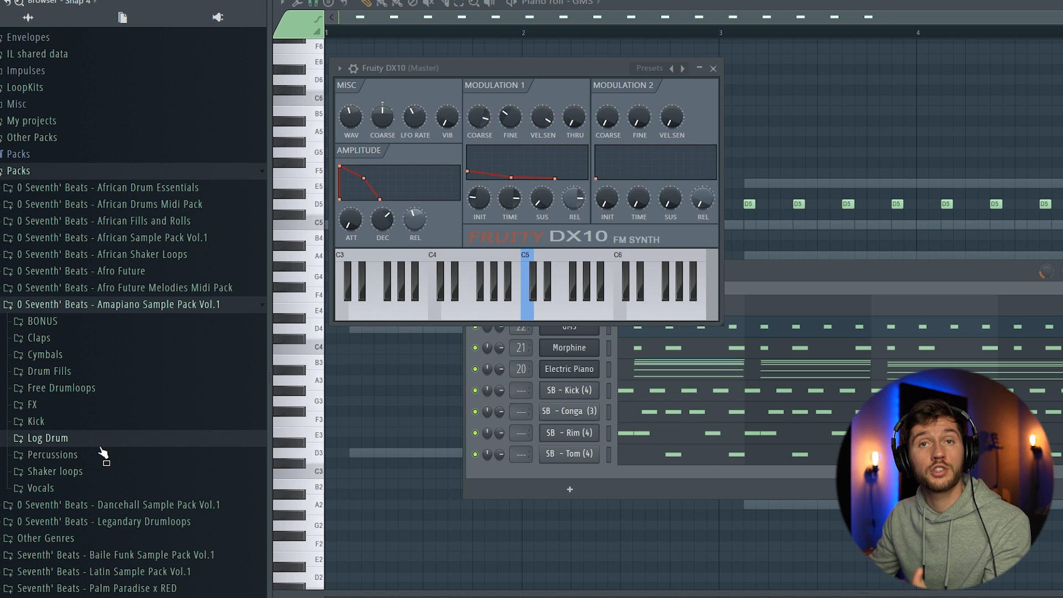
# Step: Load Log Drum Preset (6) from the Log Drum DX10 presets folder into the channel
pyautogui.click(47, 438)
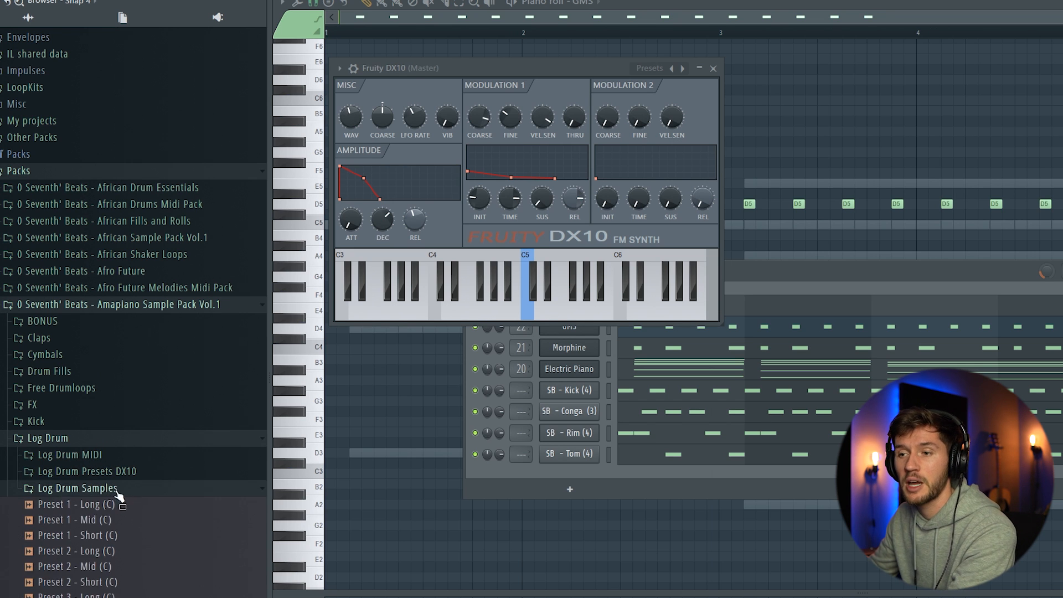
pyautogui.scroll(-3)
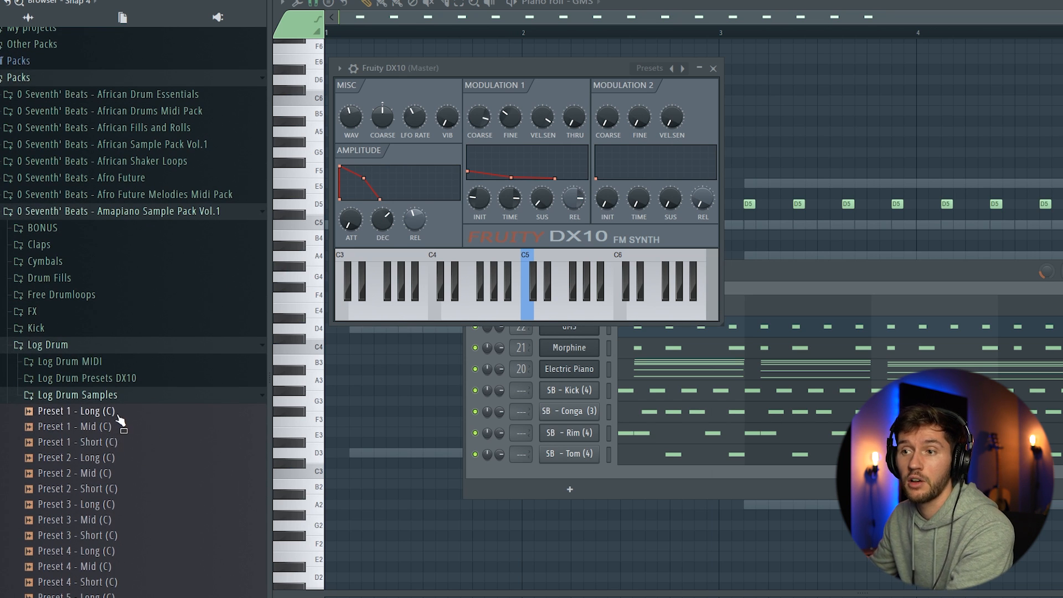
pyautogui.click(75, 458)
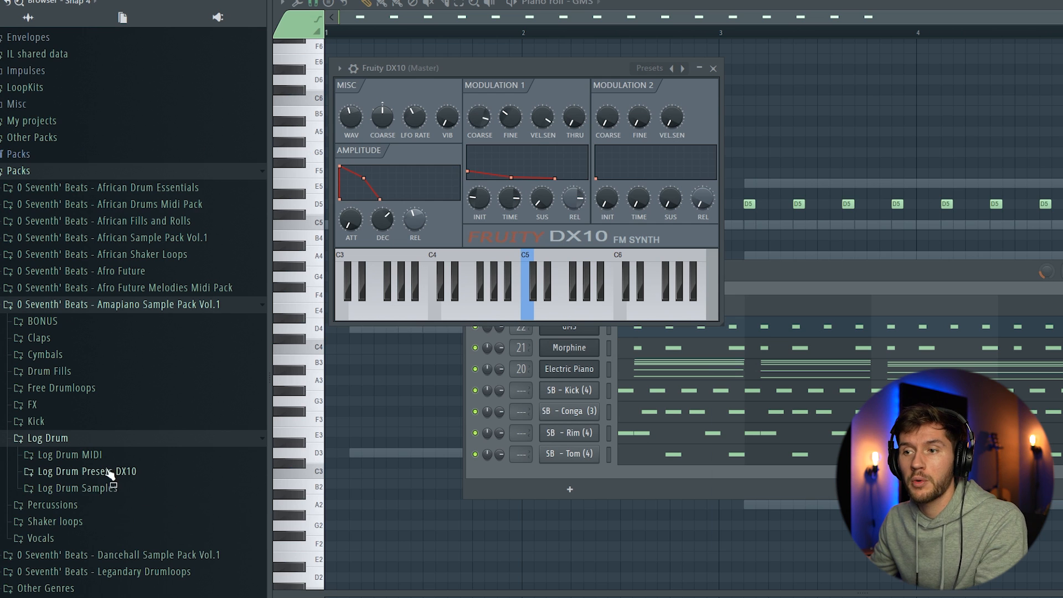
pyautogui.click(89, 471)
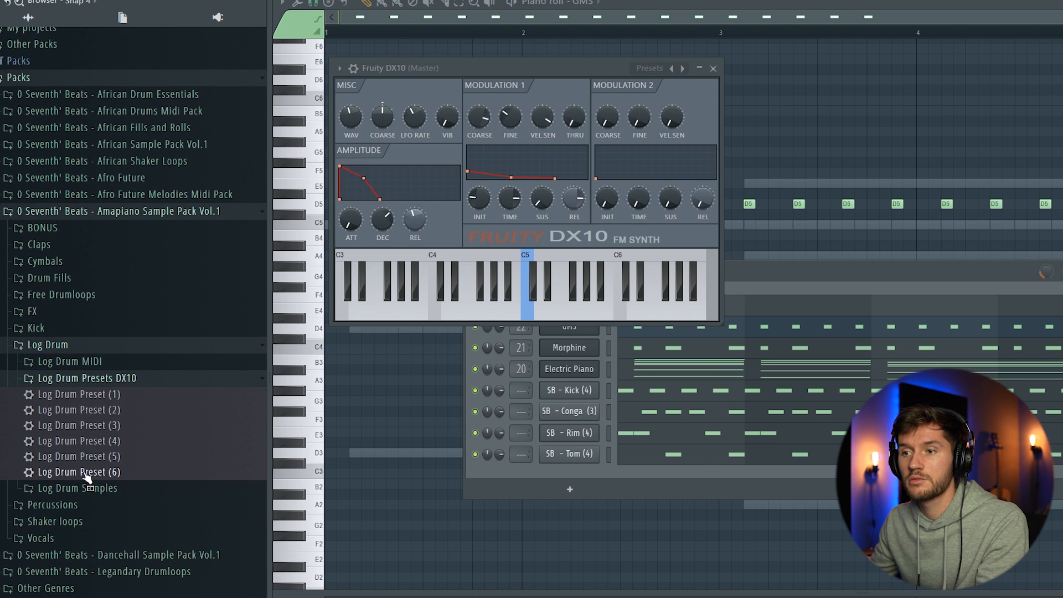
pyautogui.doubleClick(80, 472)
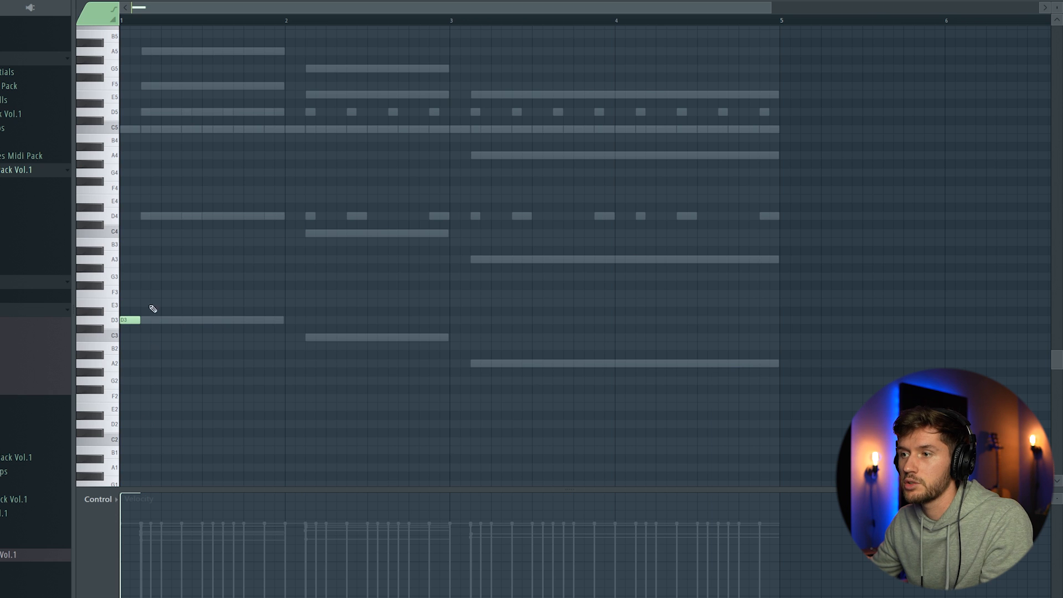
# Step: Draw the log drum line from D3, raise the bar-two notes to C4, and return to the playlist
pyautogui.click(200, 319)
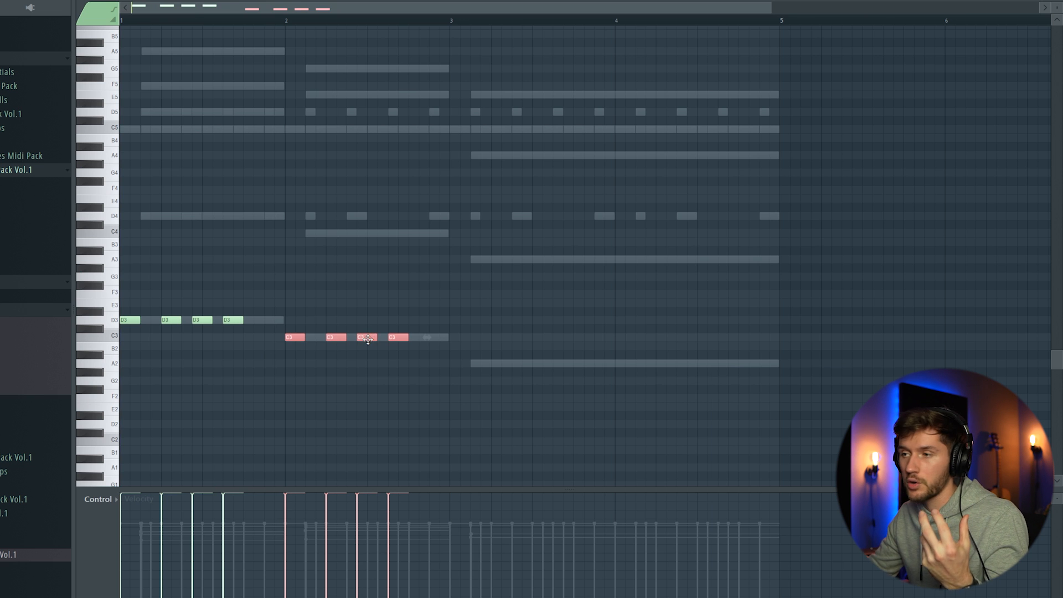
pyautogui.moveTo(367, 336); pyautogui.dragTo(367, 234)
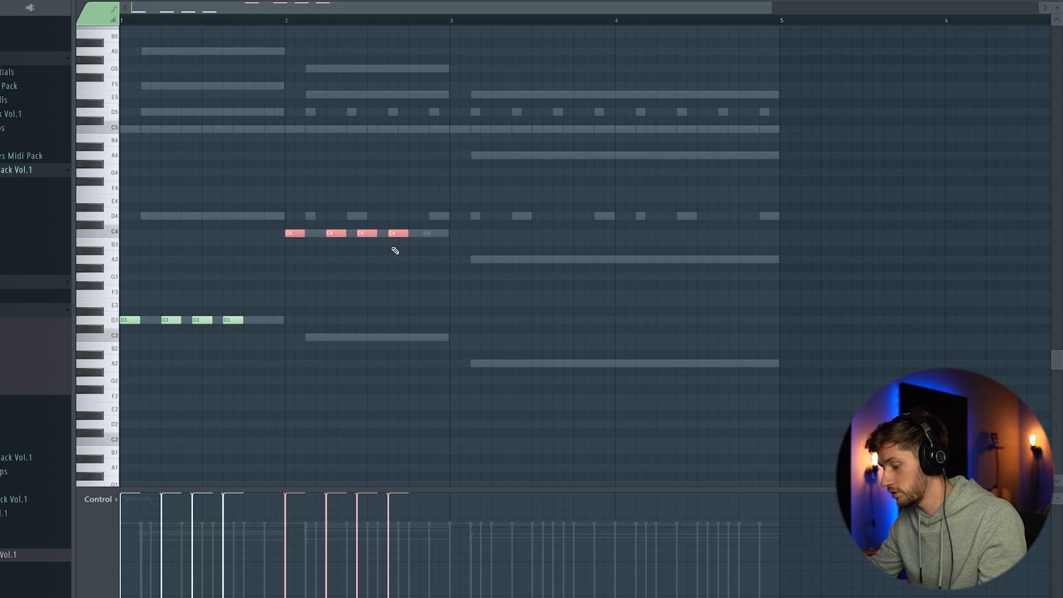
pyautogui.moveTo(367, 234); pyautogui.dragTo(536, 260)
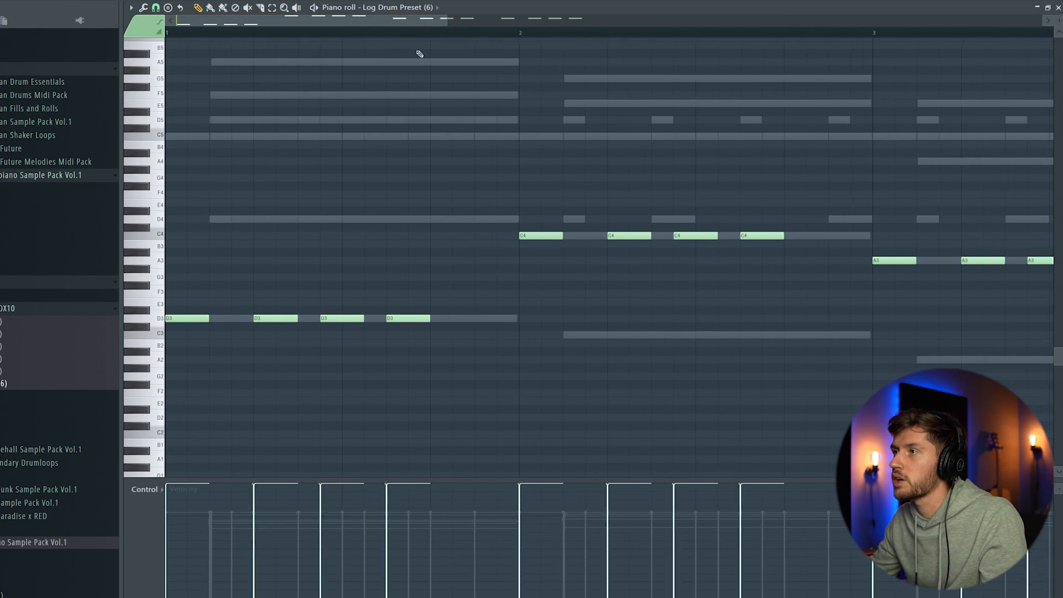
pyautogui.click(154, 9)
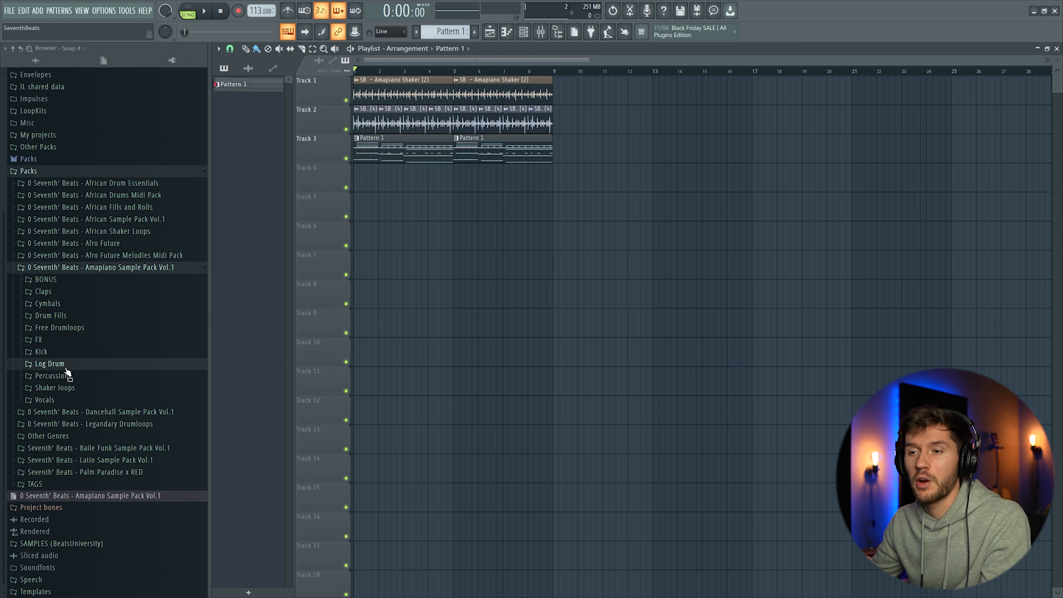
# Step: Browse into the FX folder of the sample pack for the Crash FX sample
pyautogui.click(38, 340)
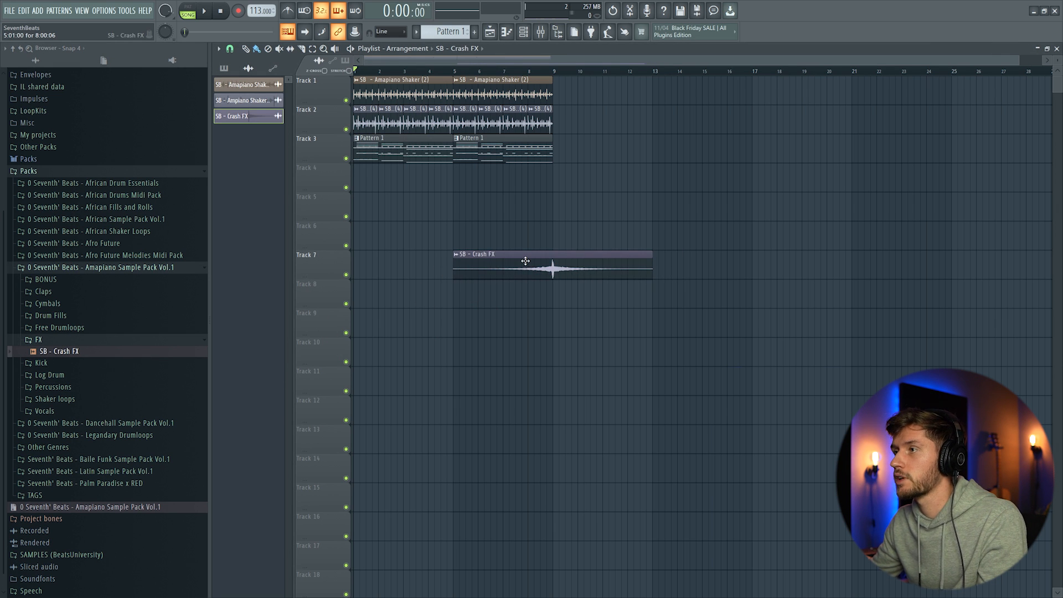
pyautogui.moveTo(552, 252)
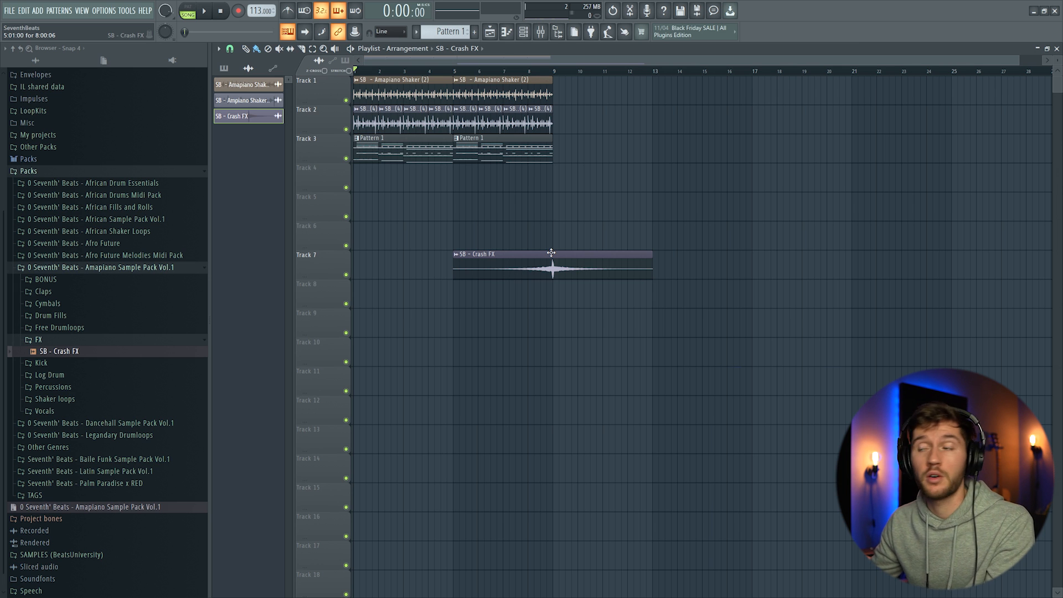